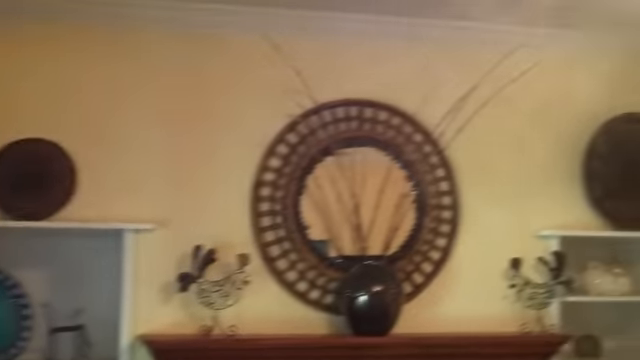
{"action": "scroll", "scroll_direction": "right", "scroll_amount": 3}
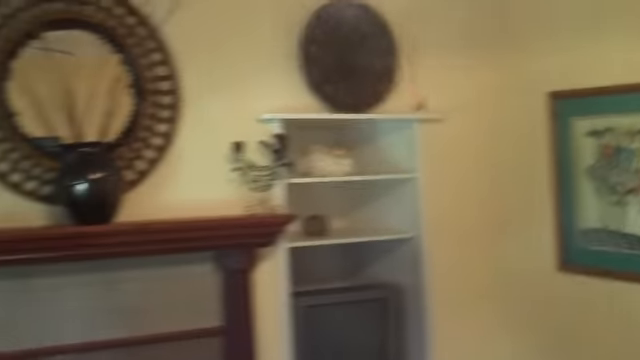